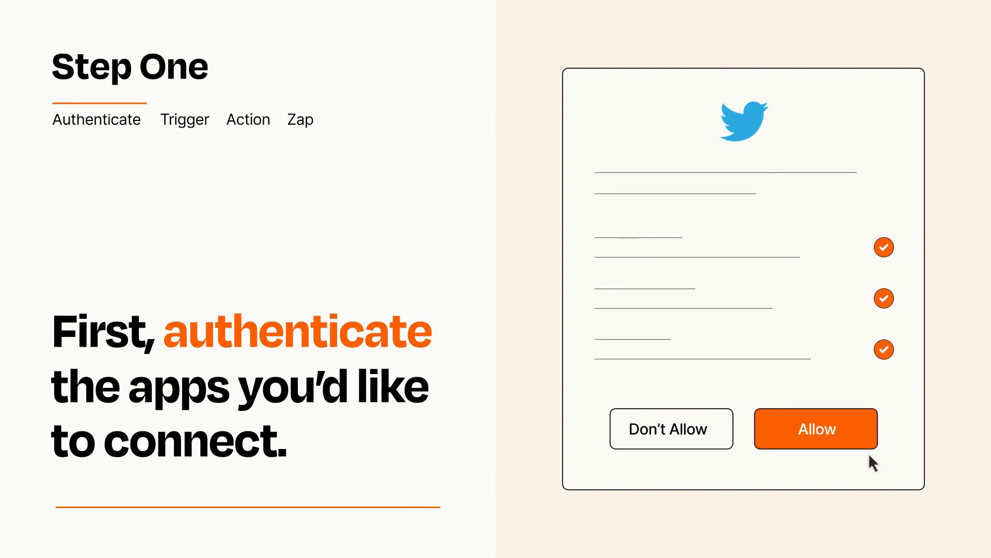
# Allow Zapier to access the Twitter account on the authorization screen
pyautogui.click(816, 428)
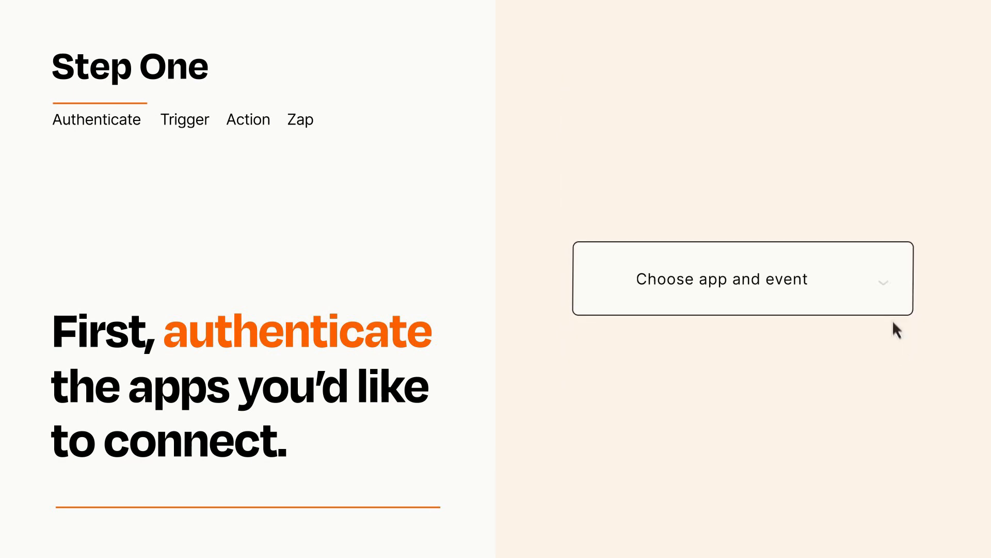
# Choose Discord's 'New Message Posted to Channel' event as the Zap trigger
pyautogui.click(743, 279)
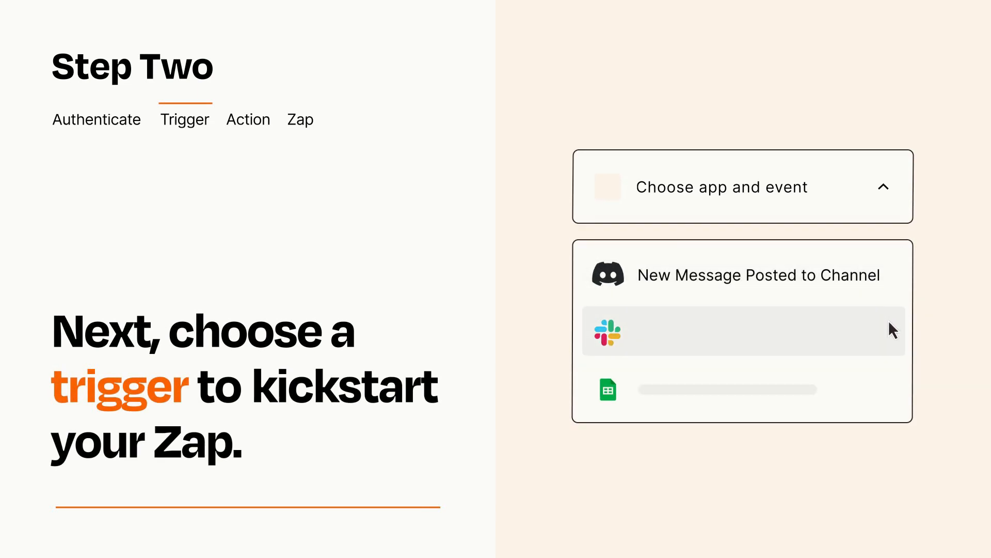
pyautogui.moveTo(892, 394)
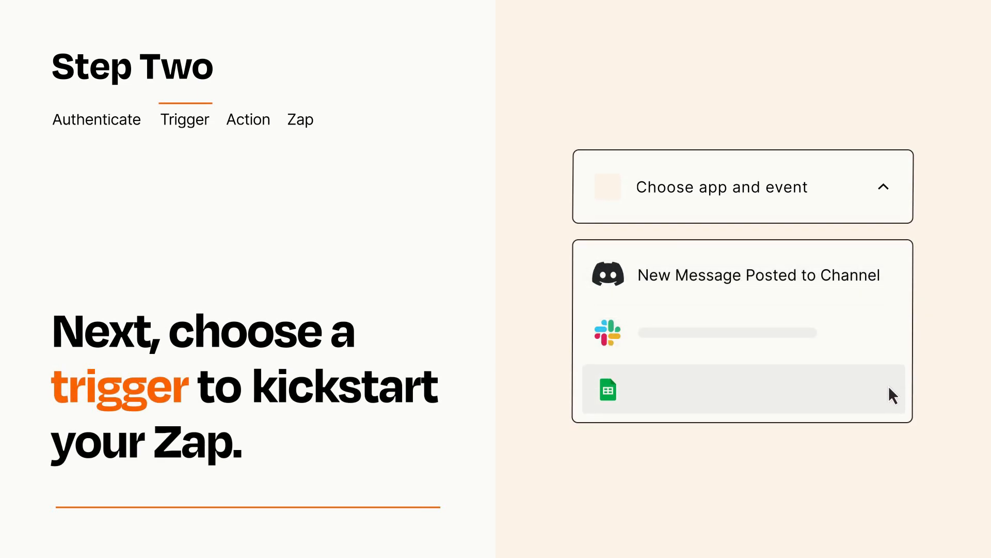
pyautogui.moveTo(892, 283)
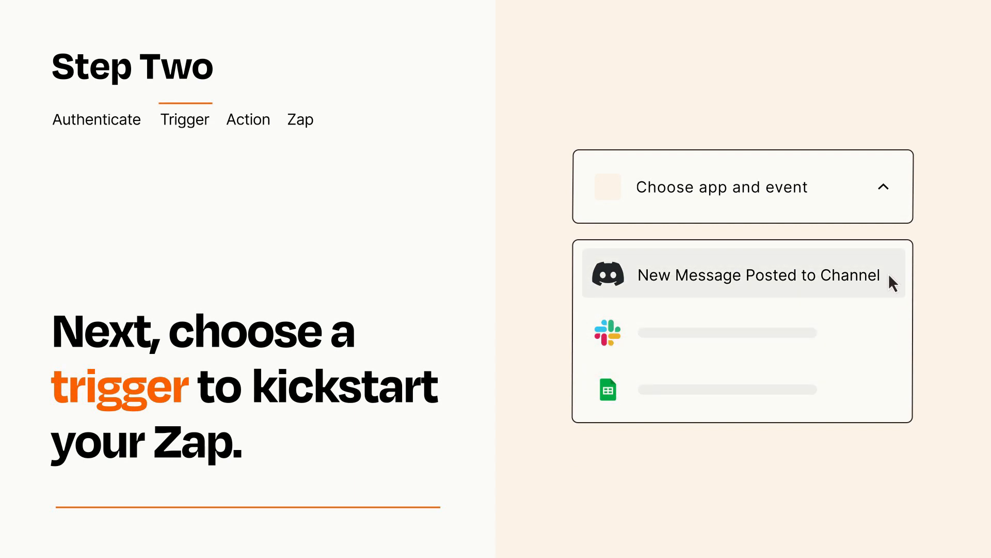
pyautogui.moveTo(894, 287)
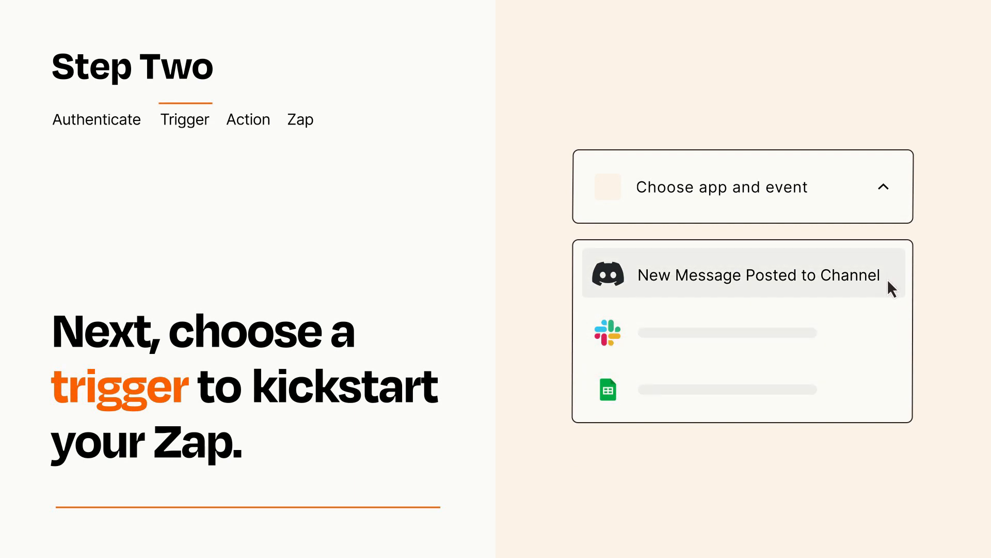
pyautogui.click(757, 275)
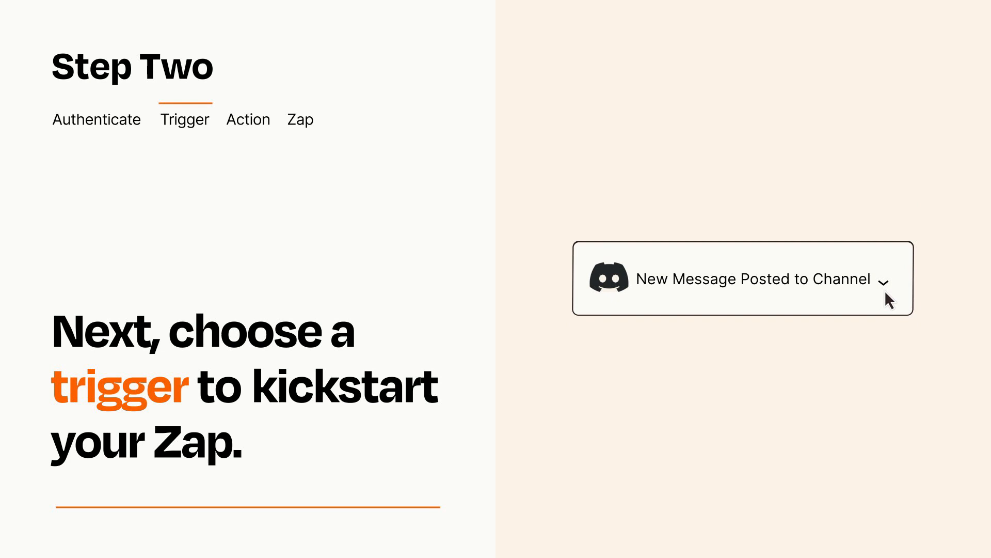
pyautogui.moveTo(901, 294)
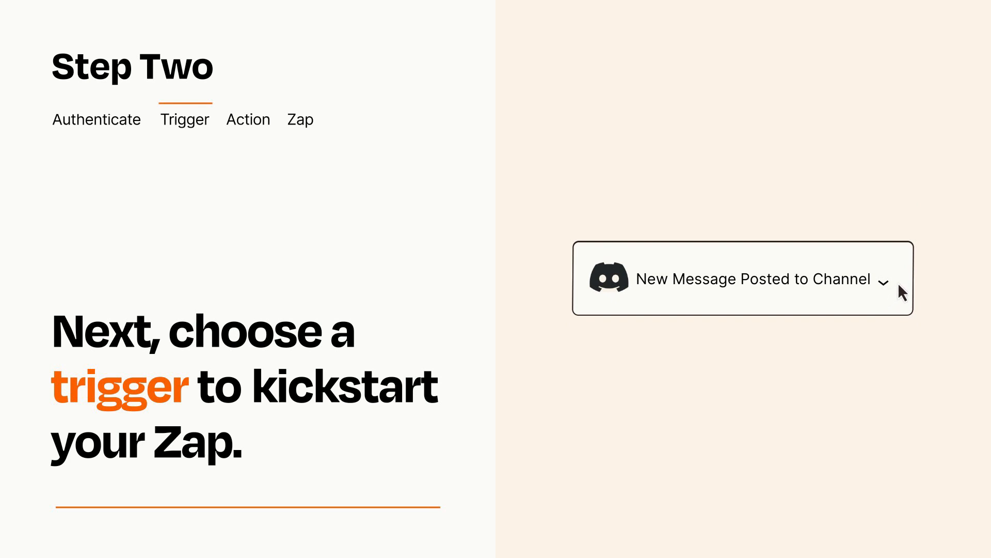
pyautogui.moveTo(899, 284)
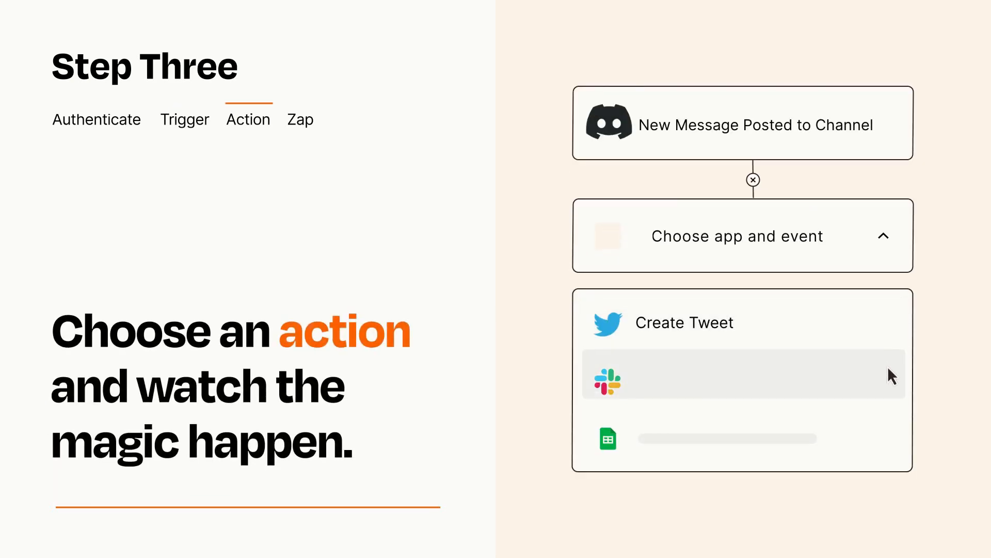
pyautogui.moveTo(893, 444)
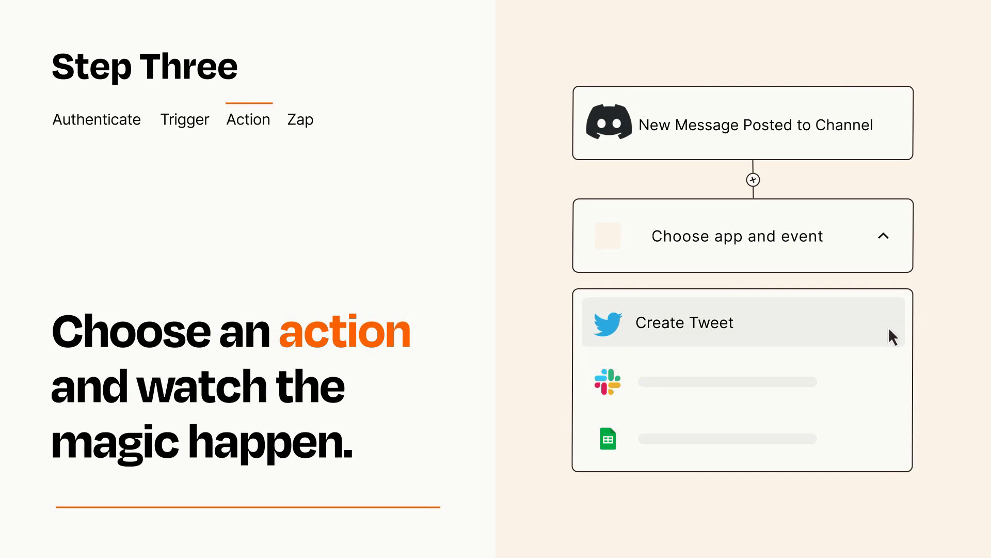
# Pick Twitter 'Create Tweet' as the action, fill its fields, and publish the Zap
pyautogui.click(683, 321)
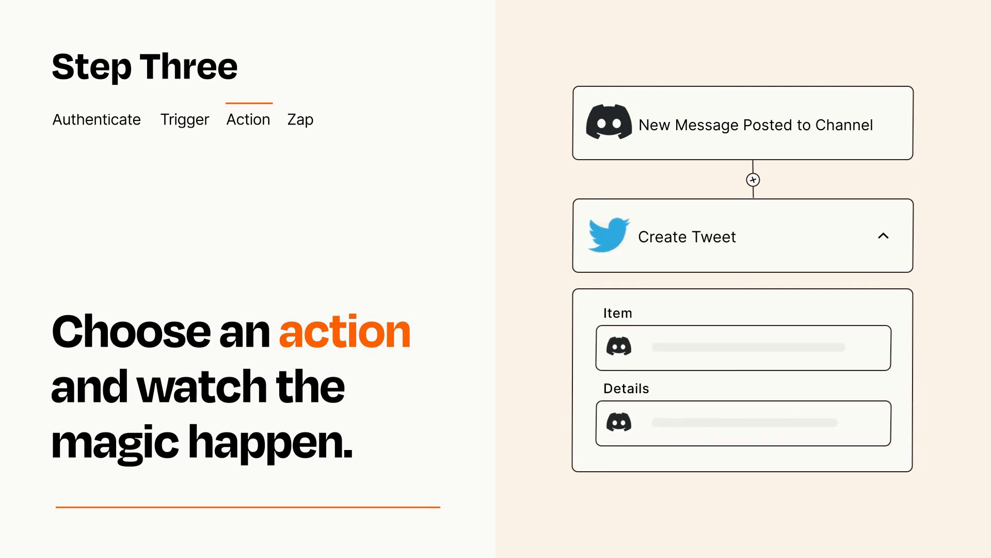
pyautogui.click(884, 237)
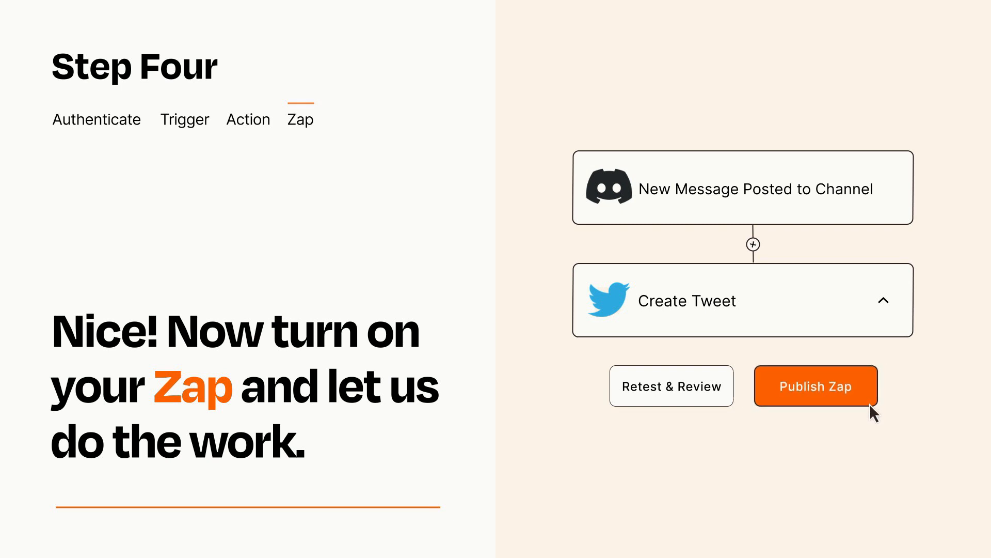
pyautogui.click(815, 385)
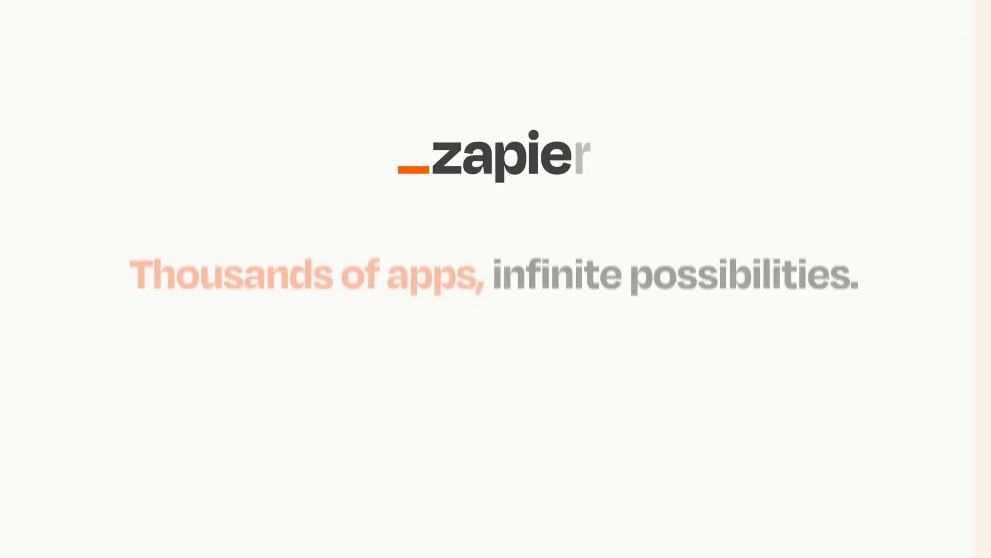